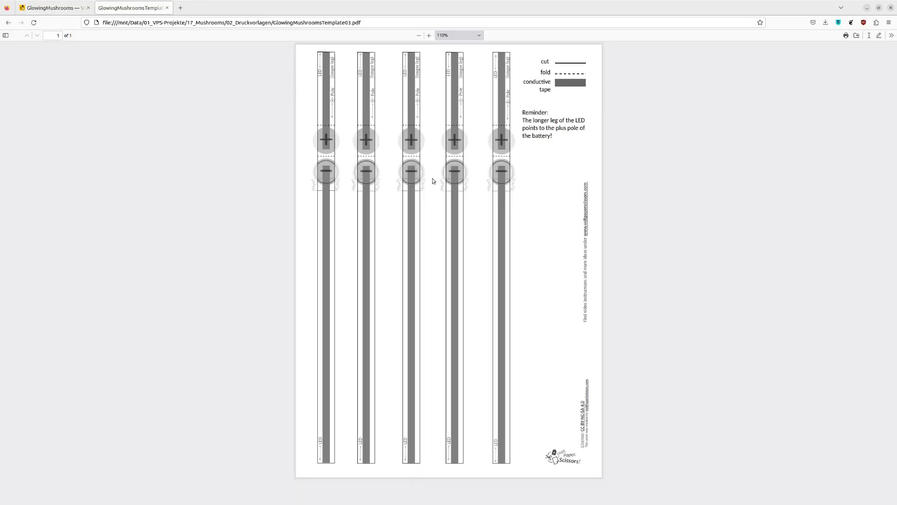
# Start Jie Qi's "Pu Gong Ying Tu (Dandelion Painting)" video from her channel's Übersicht page
pyautogui.click(289, 6)
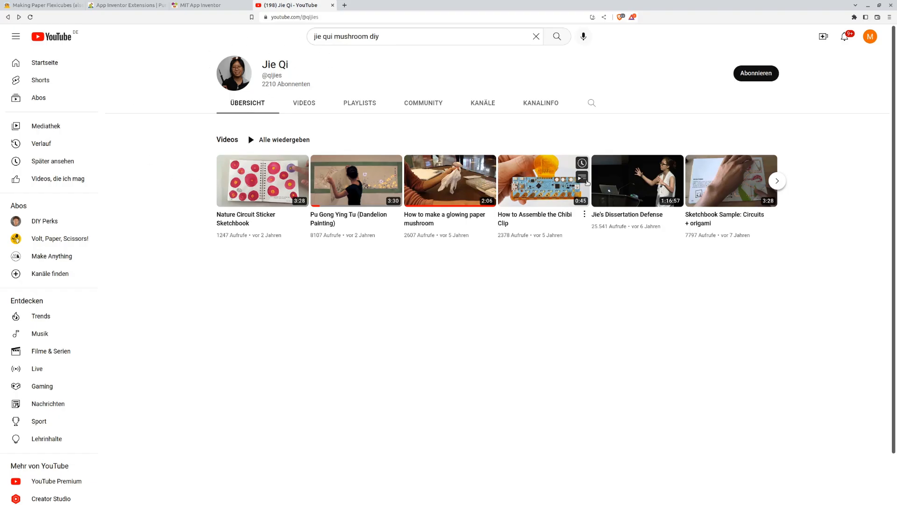
pyautogui.click(355, 180)
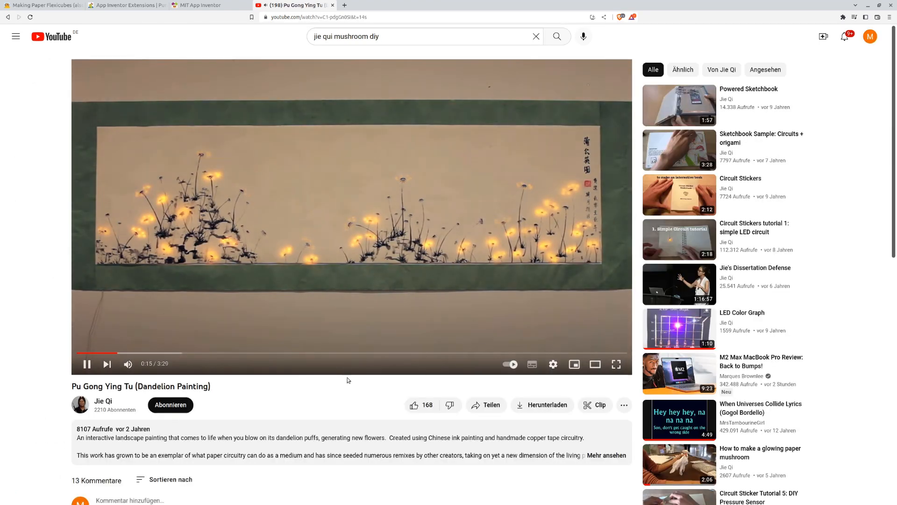